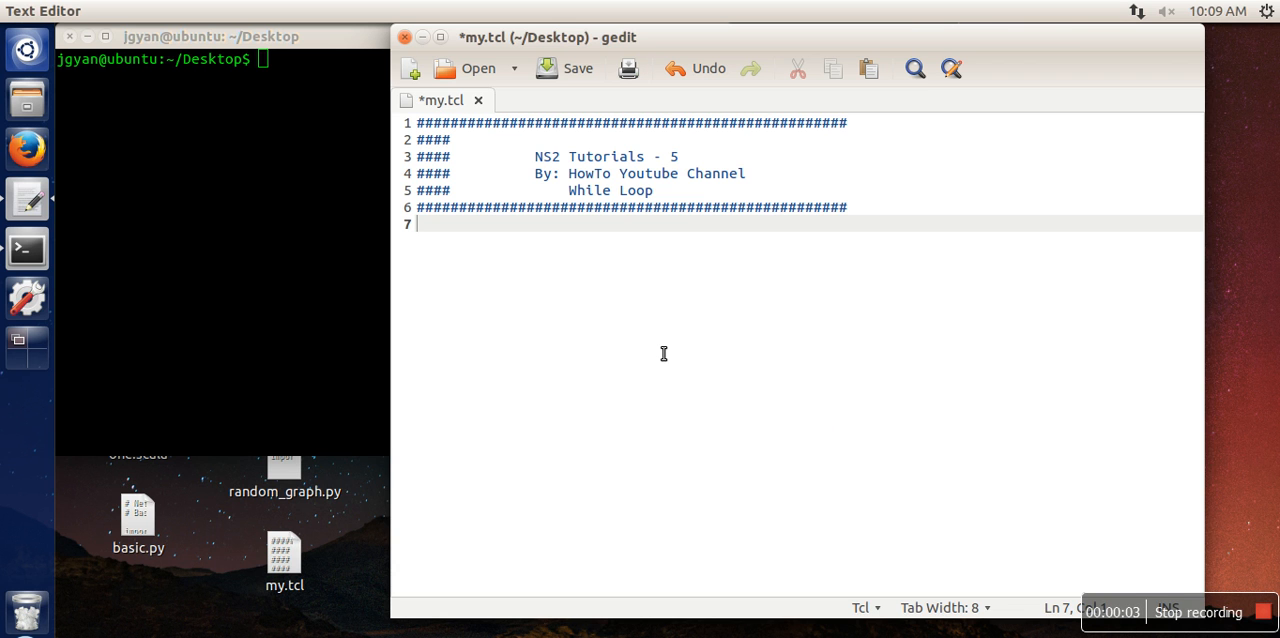
{"action": "mouse_move", "coordinate": [660, 344]}
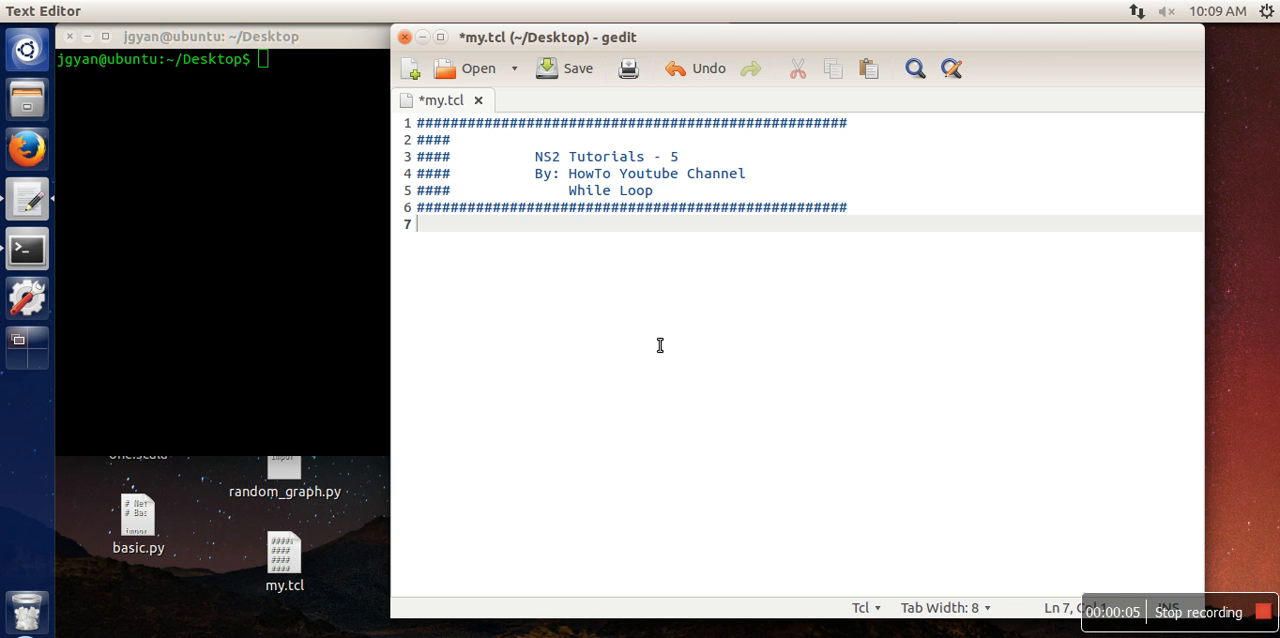
Write an empty 'while {} {' loop skeleton below the header comments in my.tcl
{"action": "type", "text": "w"}
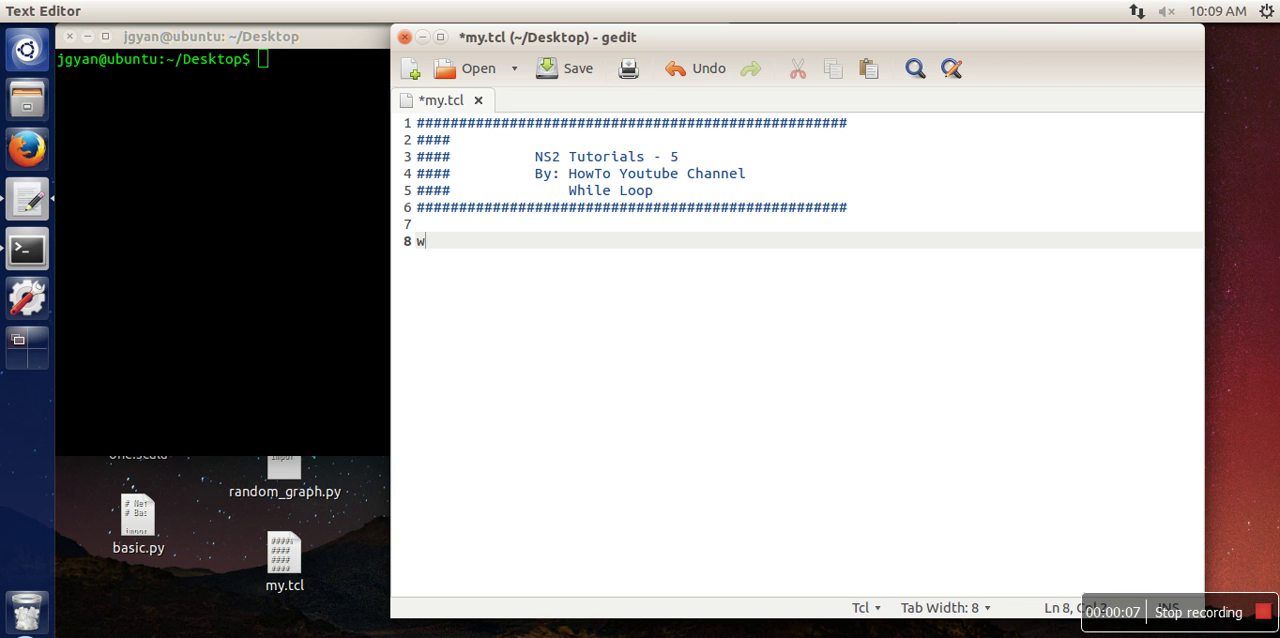
{"action": "type", "text": "hile"}
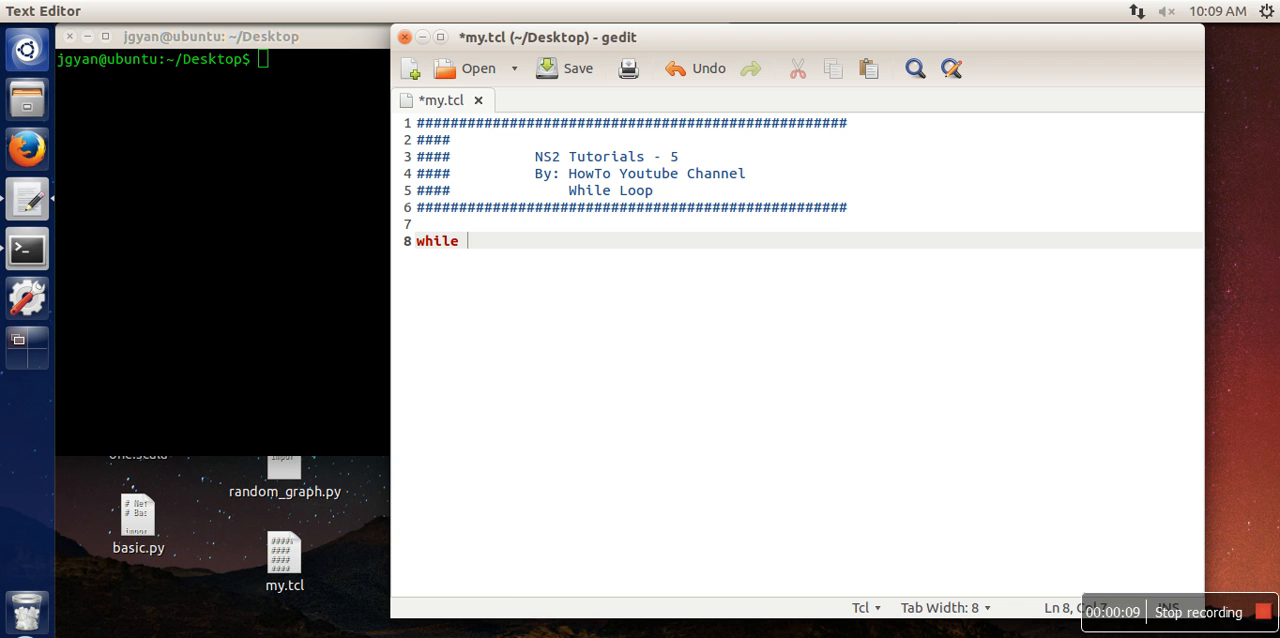
{"action": "type", "text": "{} {"}
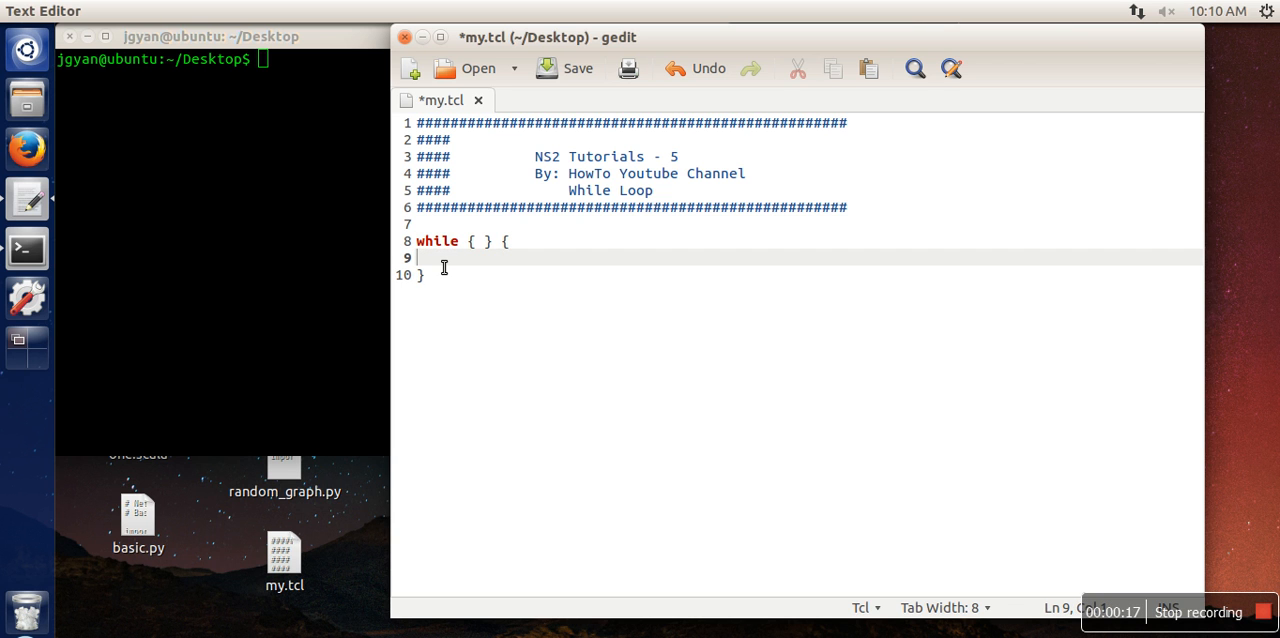
{"action": "mouse_move", "coordinate": [450, 238]}
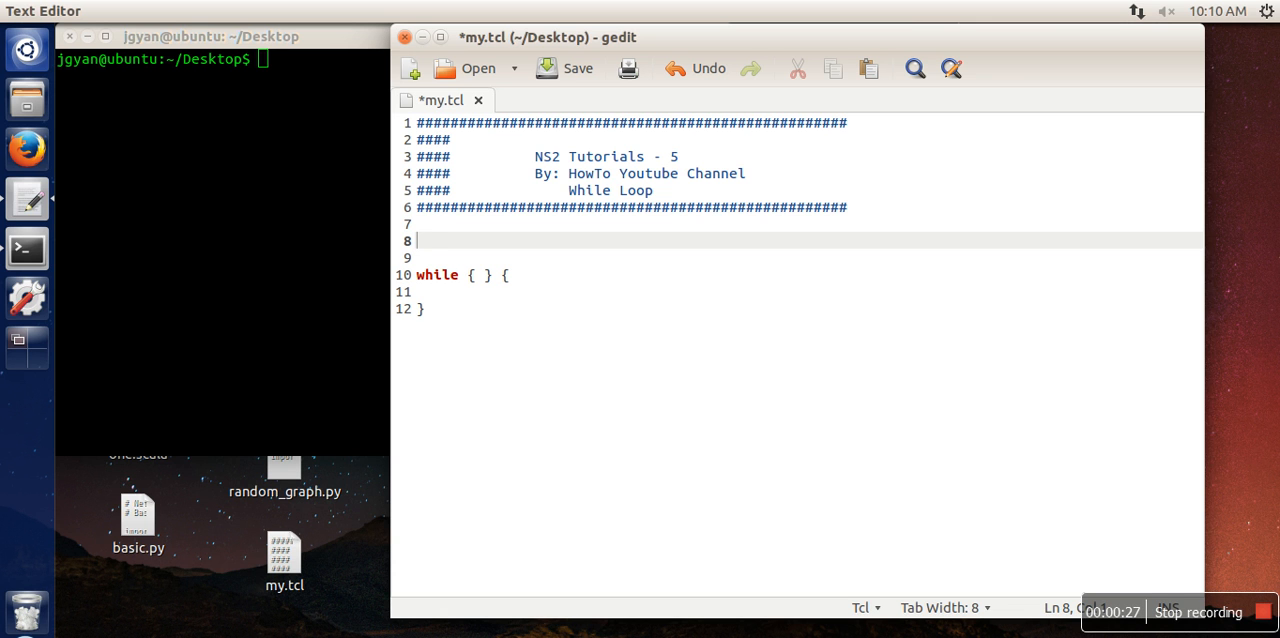
Initialise a with 'set a 0' and give the loop the condition '$a < 101'
{"action": "type", "text": "set a"}
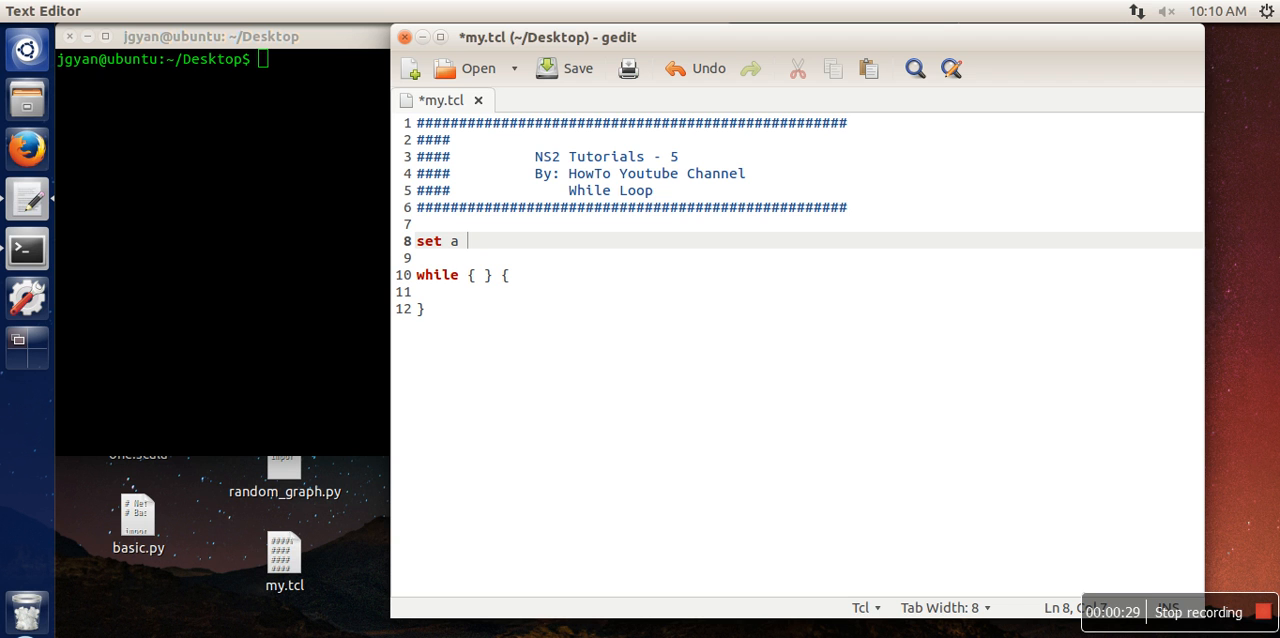
{"action": "type", "text": "0"}
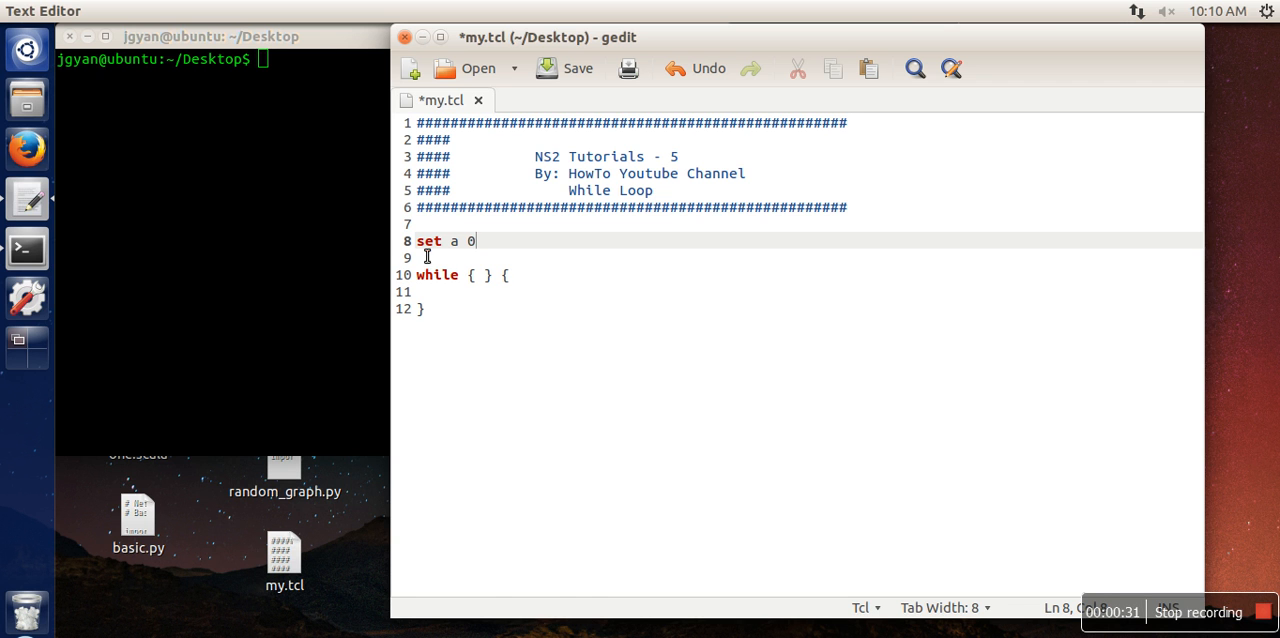
{"action": "left_click", "coordinate": [484, 276]}
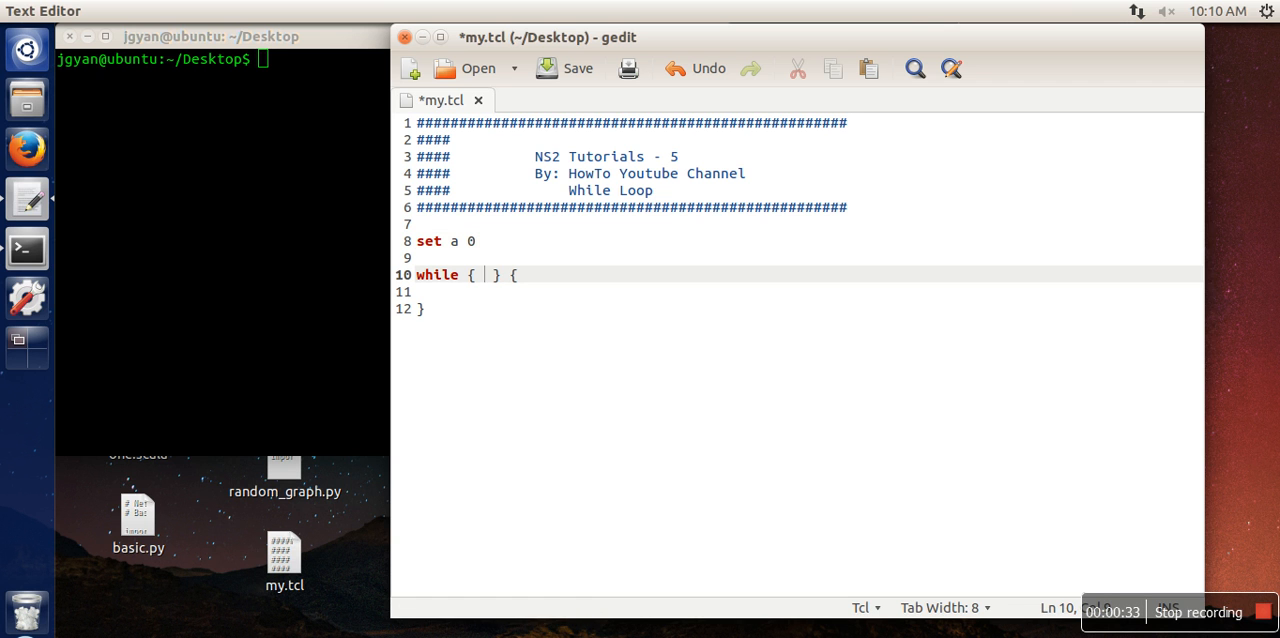
{"action": "type", "text": "$a"}
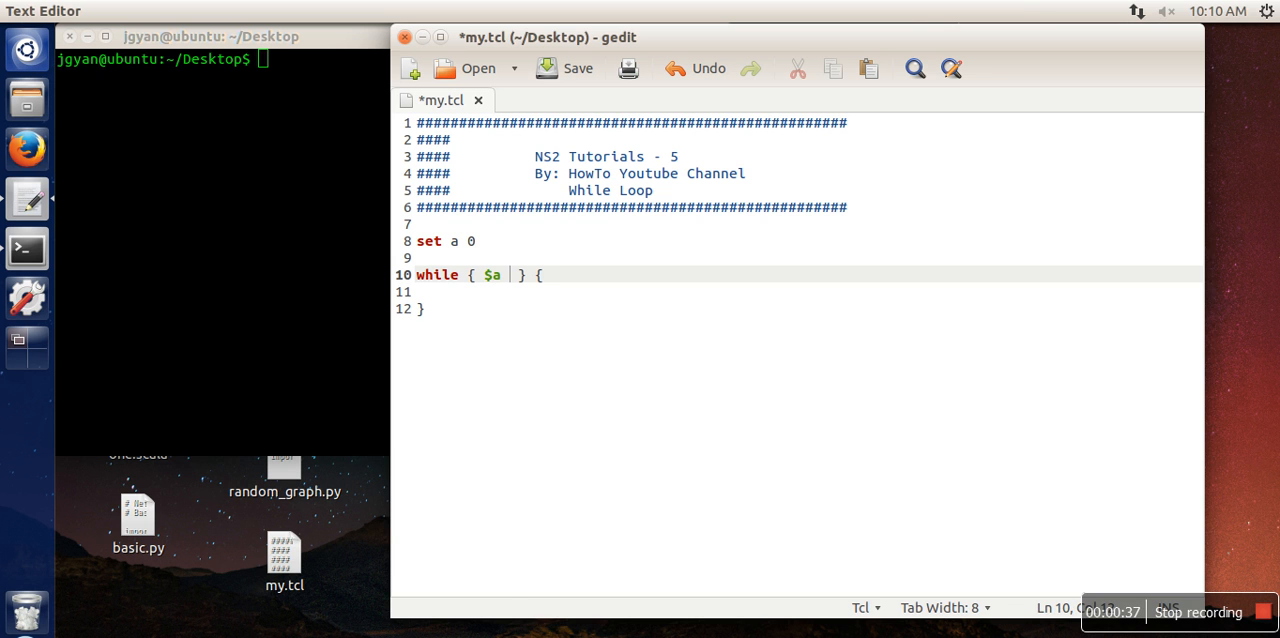
{"action": "type", "text": "<"}
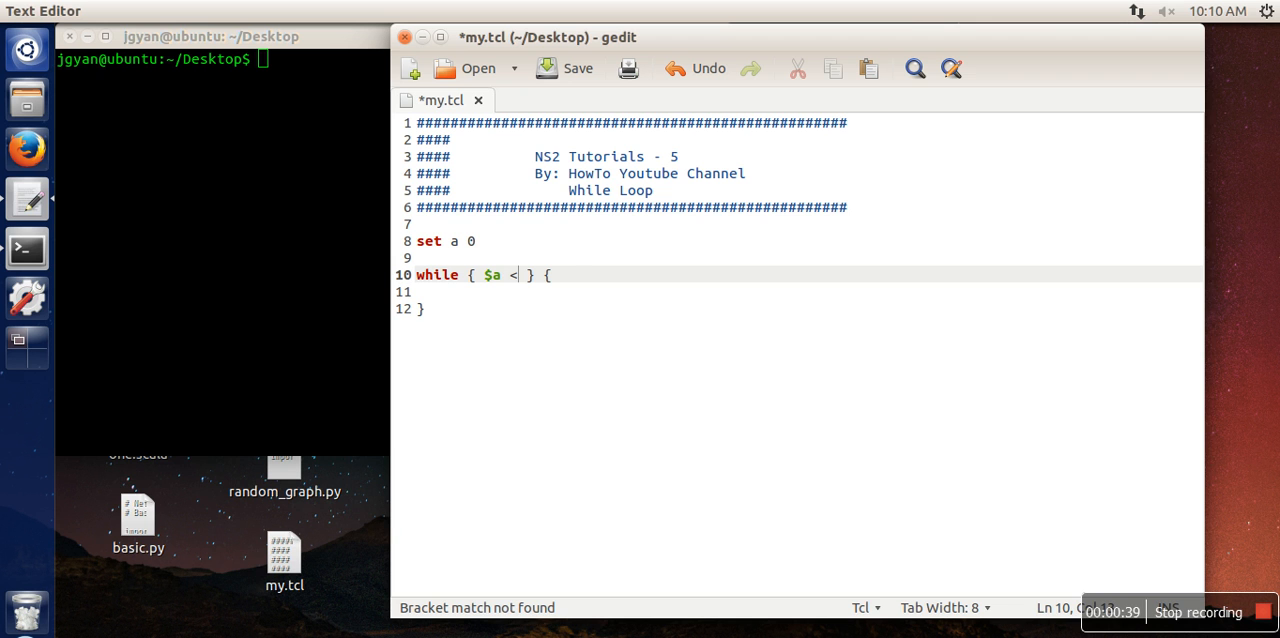
{"action": "type", "text": "101"}
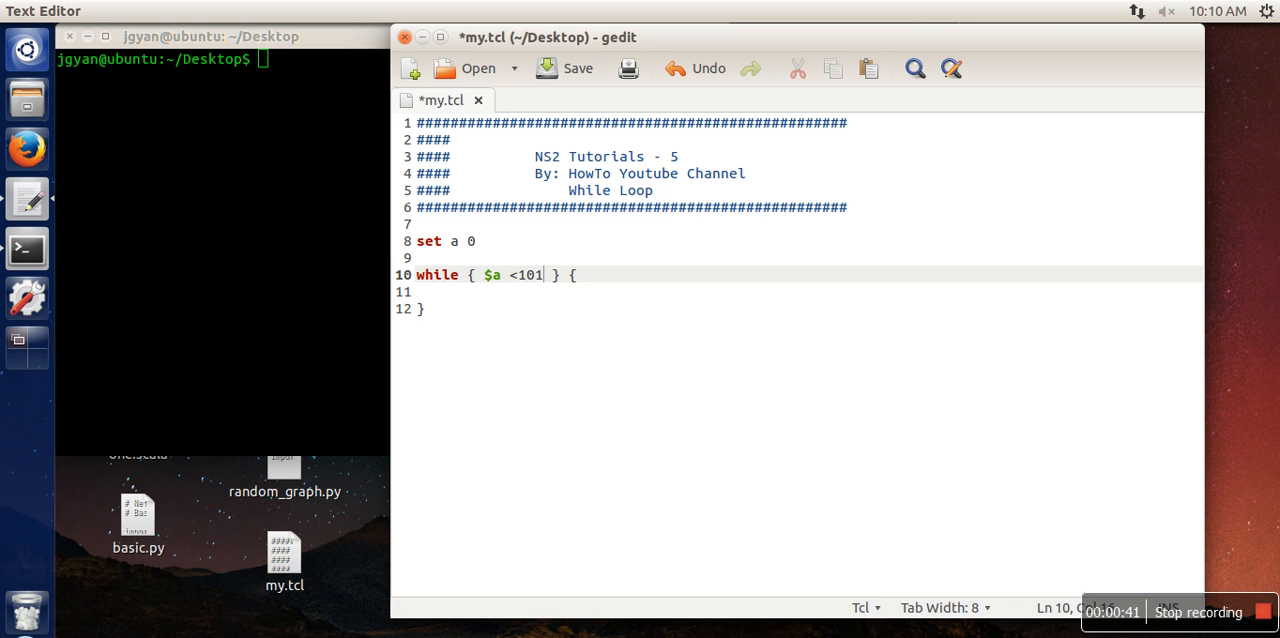
{"action": "type", "text": "\" \""}
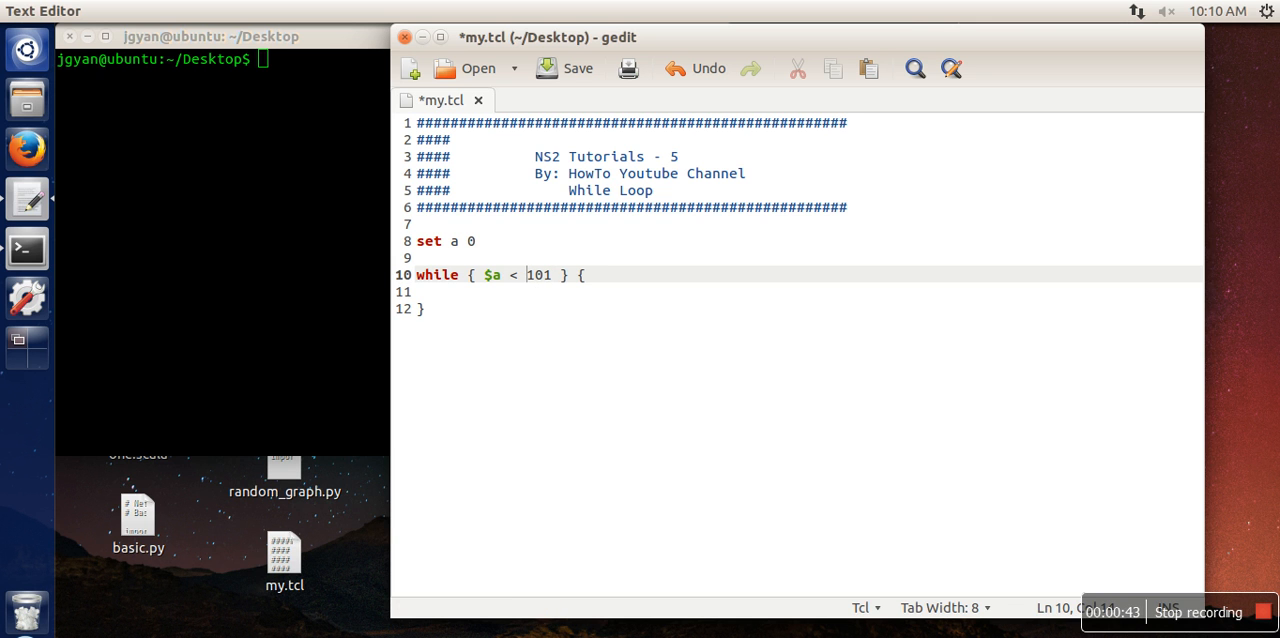
Add 'puts $a' inside the loop body to print the counter
{"action": "left_click", "coordinate": [500, 292]}
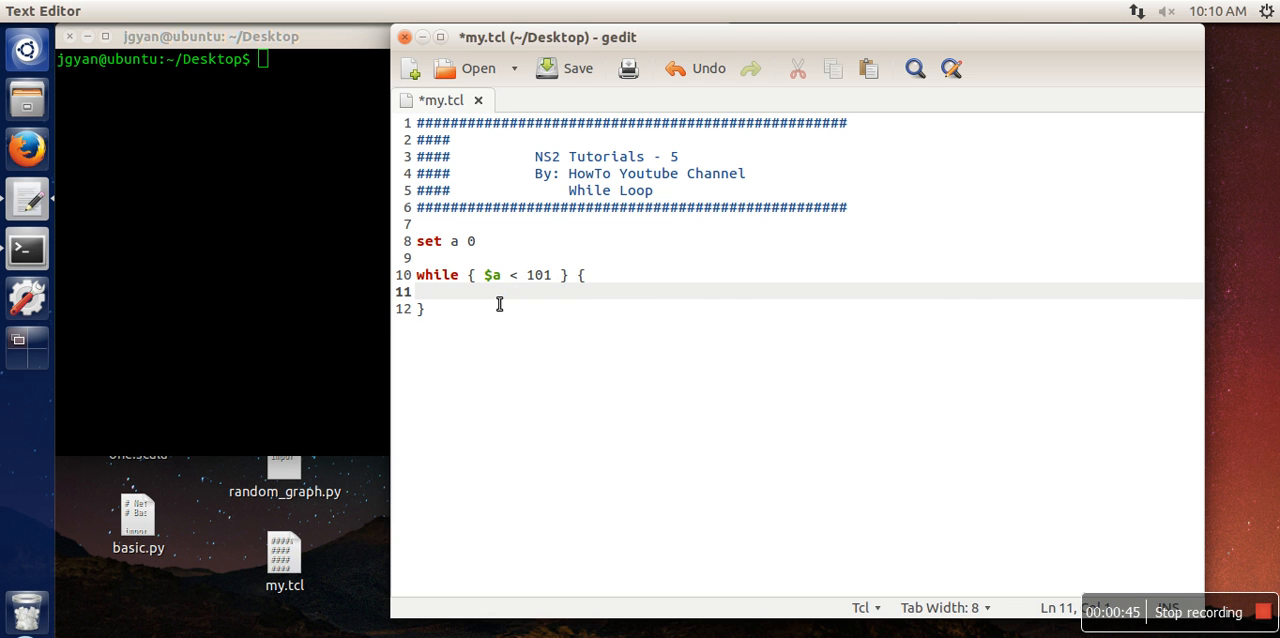
{"action": "type", "text": "puts"}
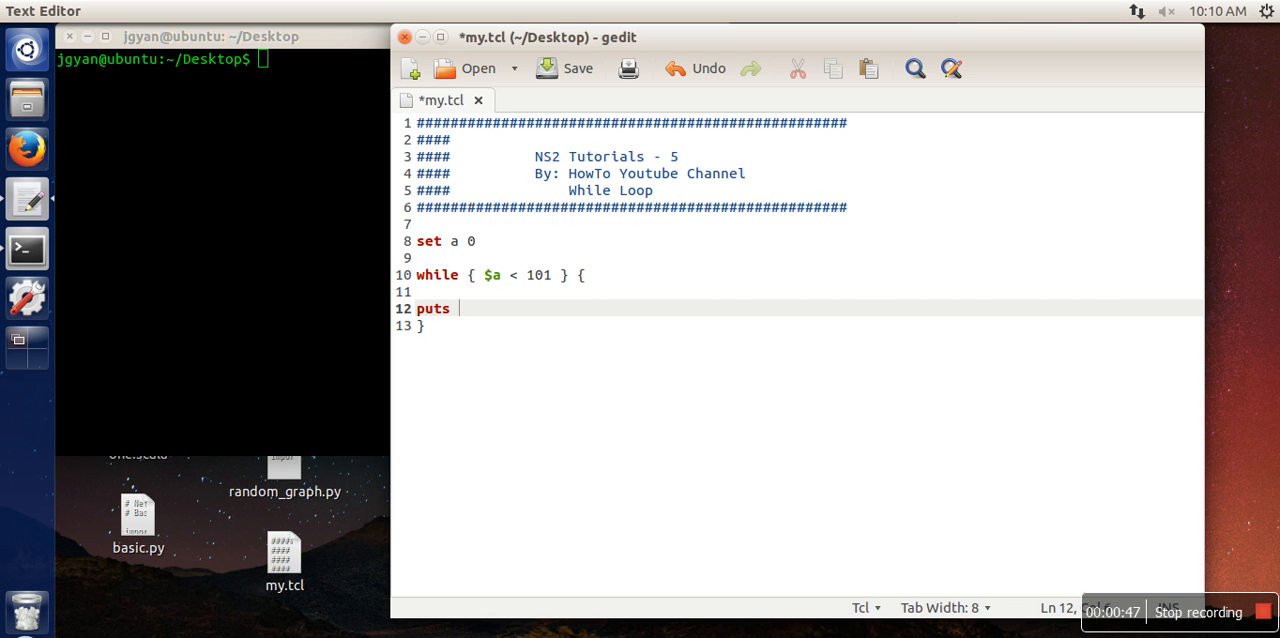
{"action": "type", "text": "$a"}
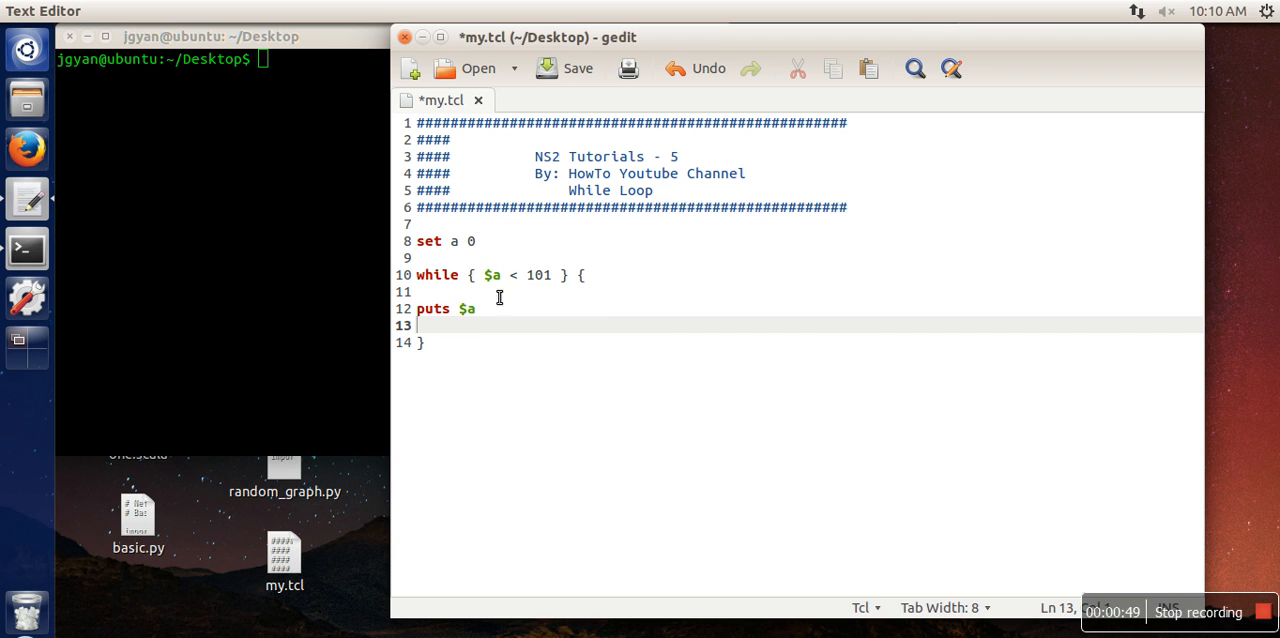
{"action": "mouse_move", "coordinate": [474, 340]}
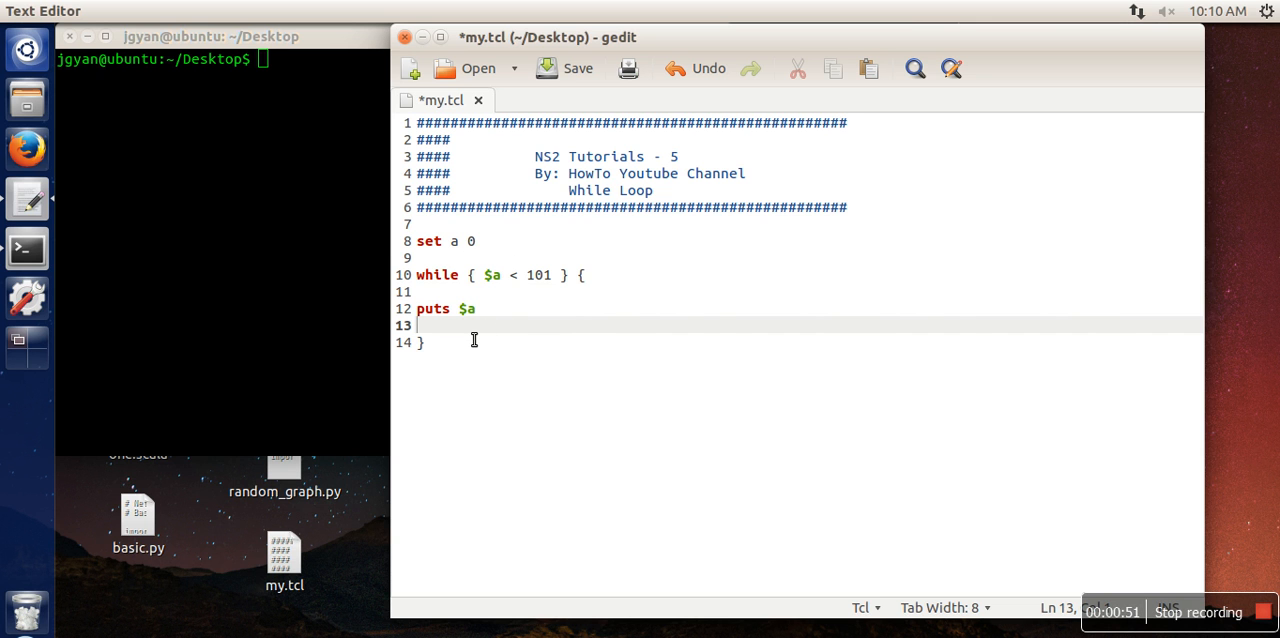
Add a '# a = a+2' comment and start a 'set a' line inside the loop
{"action": "key", "text": "Return"}
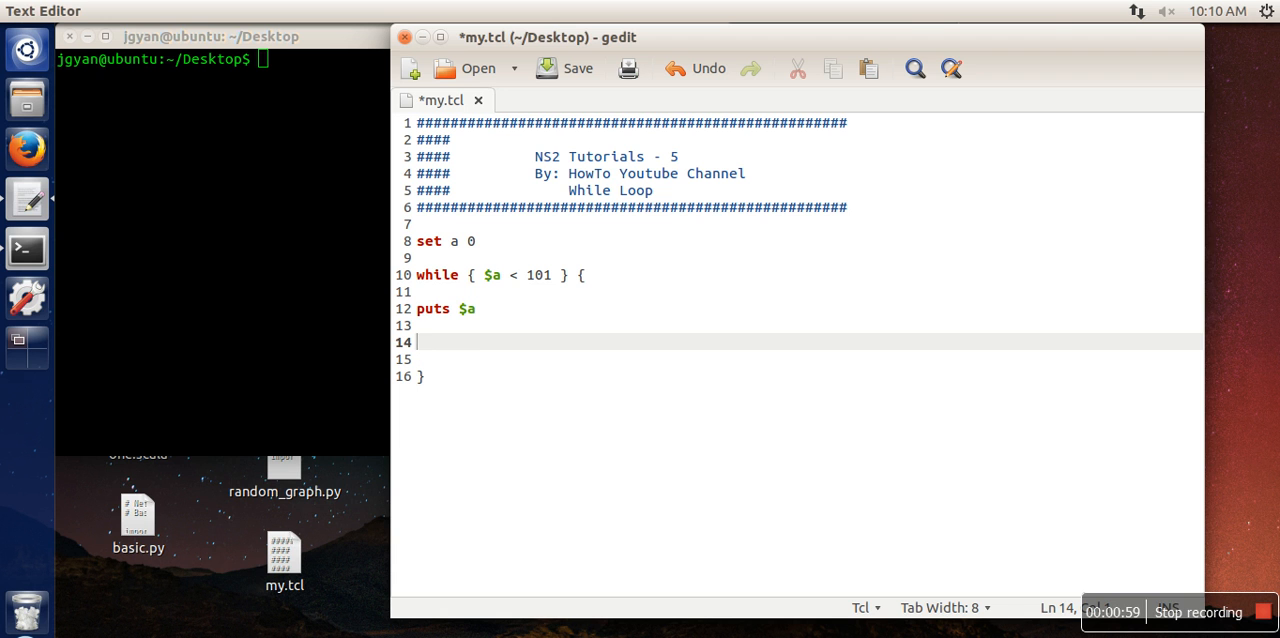
{"action": "type", "text": "# a = a+2"}
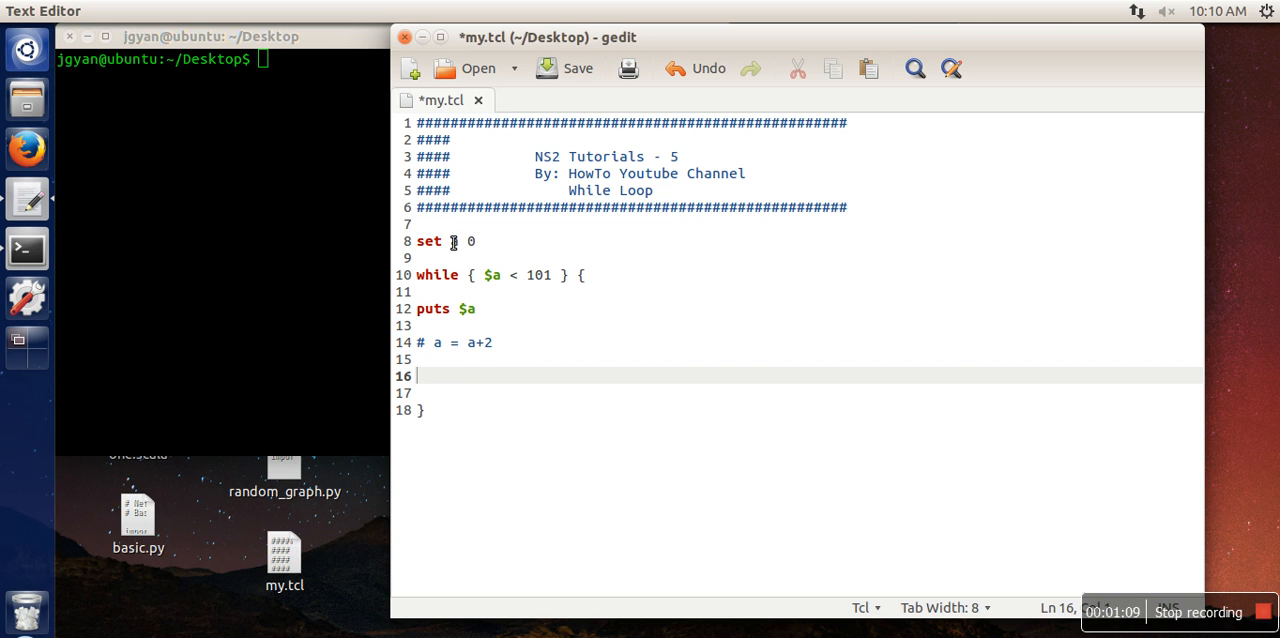
{"action": "type", "text": "set s"}
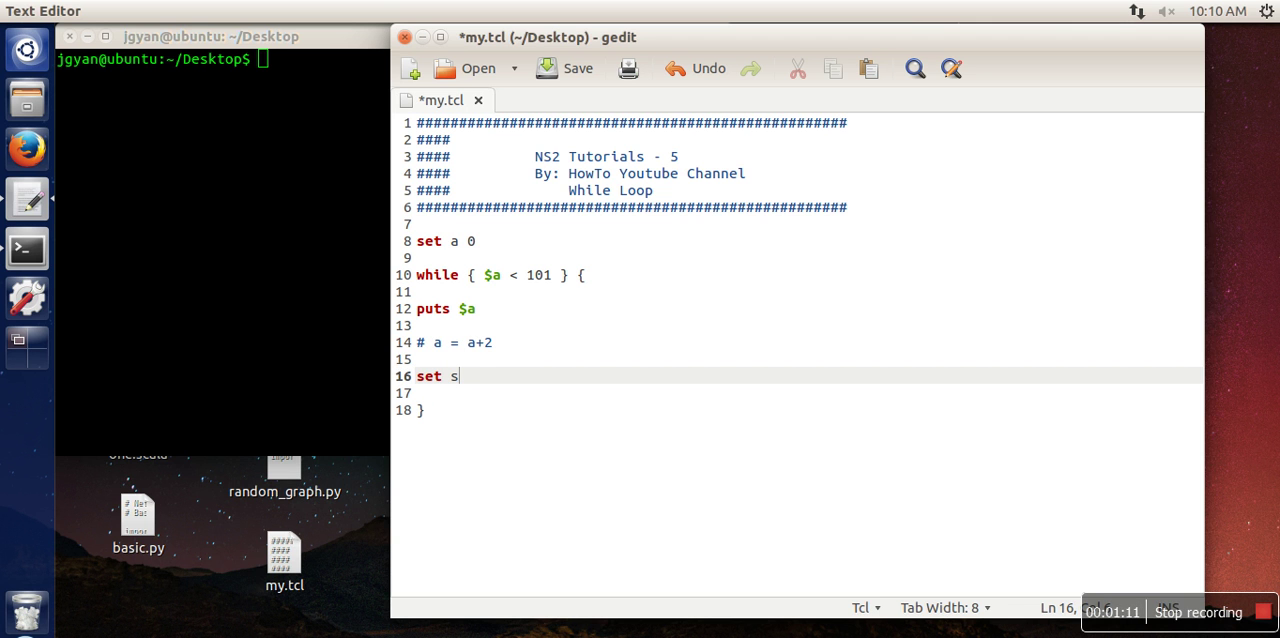
{"action": "type", "text": "a"}
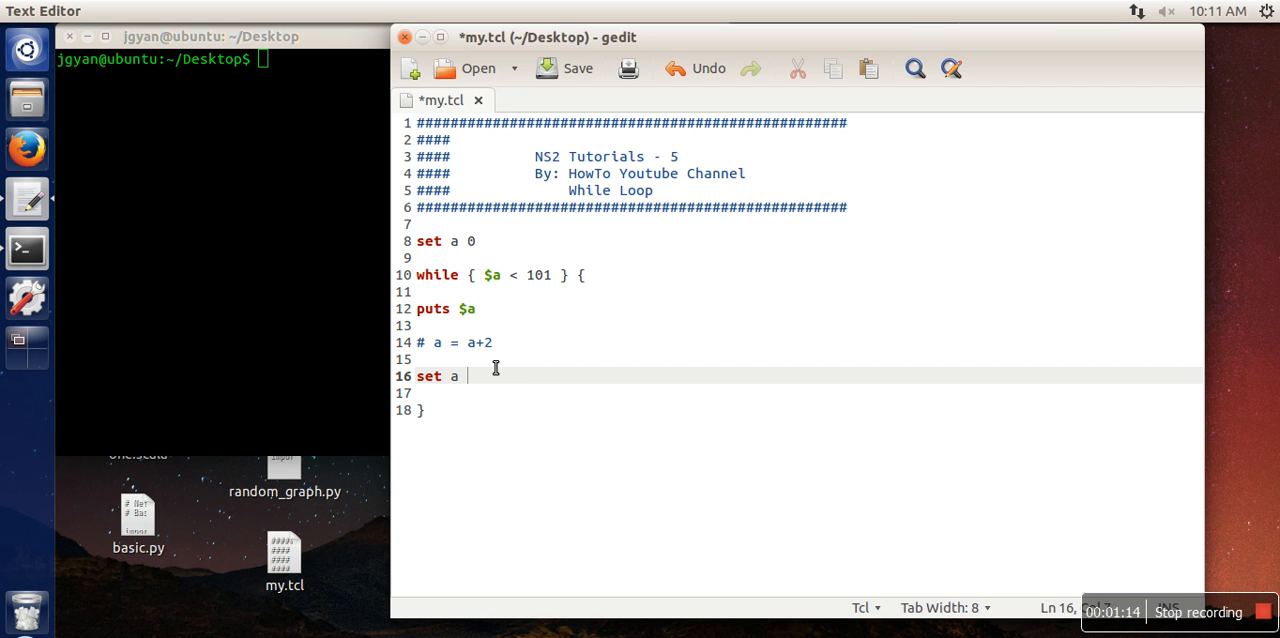
{"action": "mouse_move", "coordinate": [480, 352]}
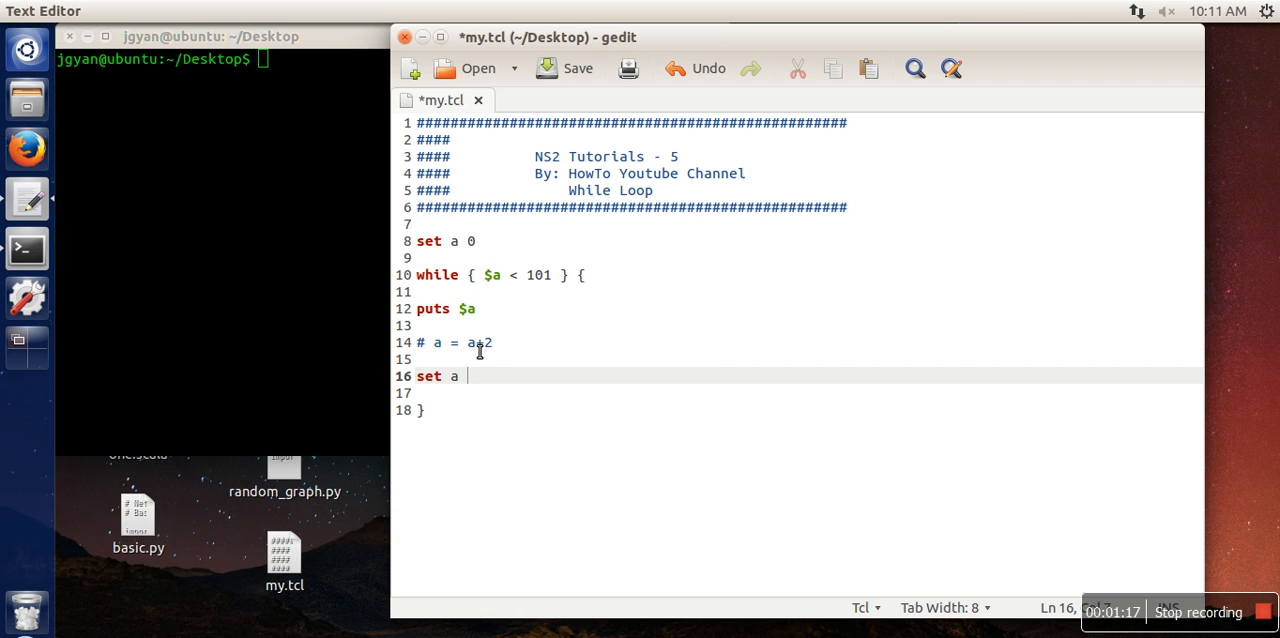
Complete the increment line as 'set a [expr $a + 2]'
{"action": "double_click", "coordinate": [476, 342]}
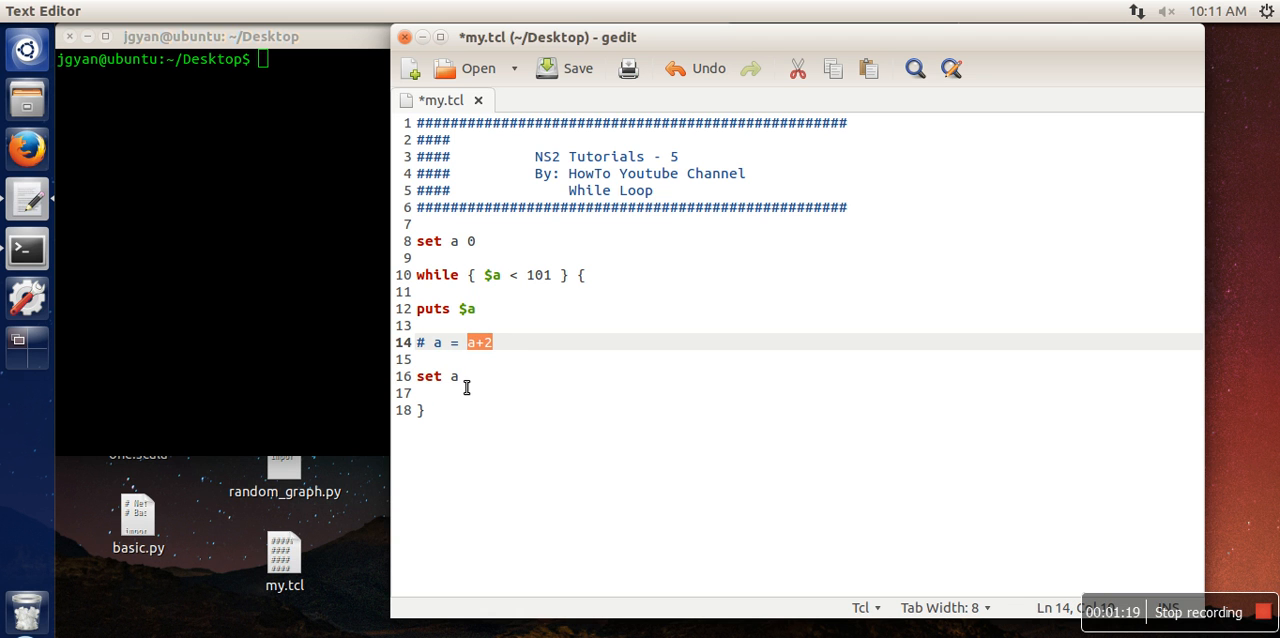
{"action": "left_click", "coordinate": [466, 388]}
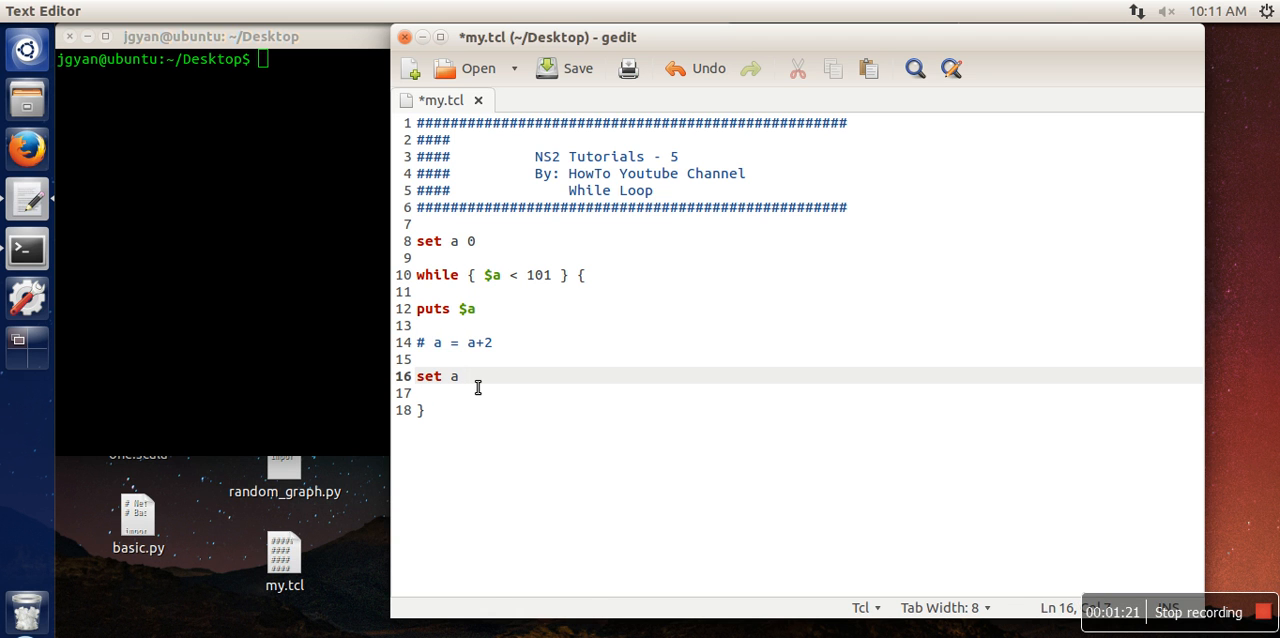
{"action": "type", "text": "[expr"}
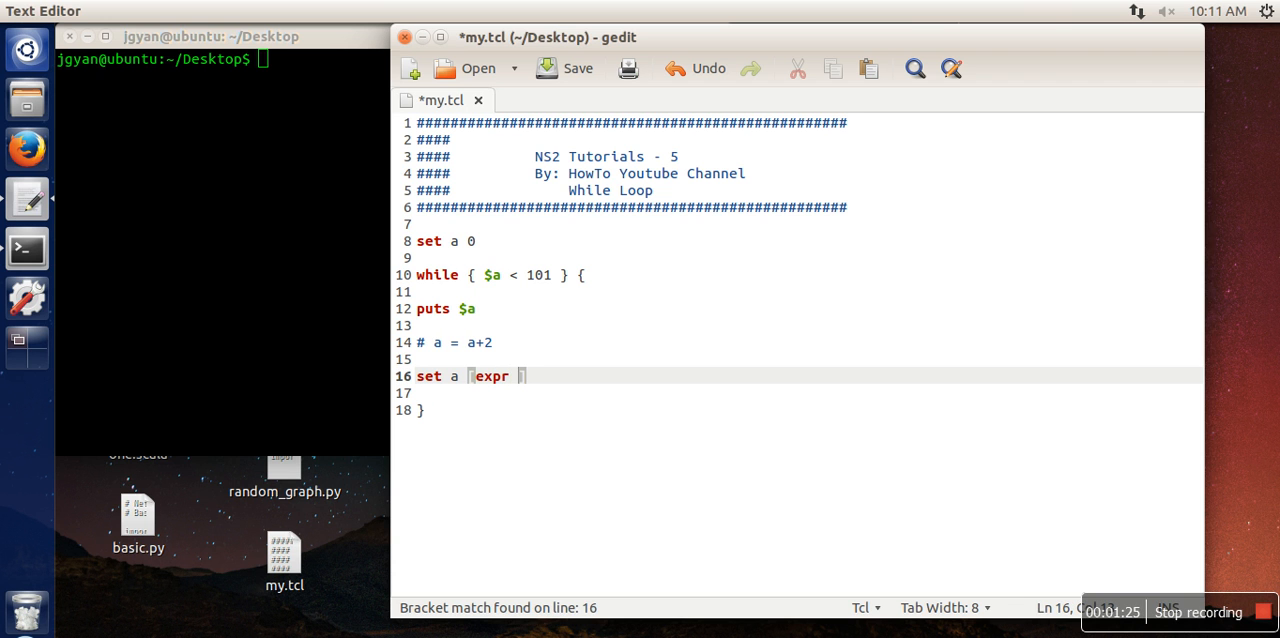
{"action": "type", "text": "$a +"}
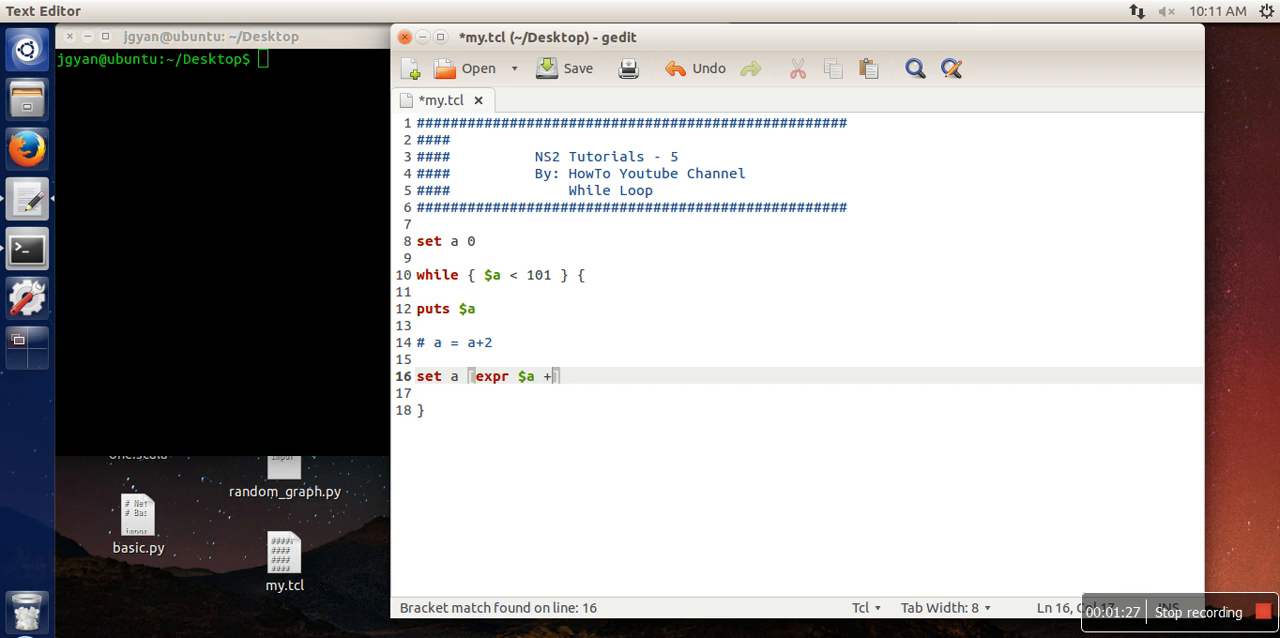
{"action": "type", "text": "2"}
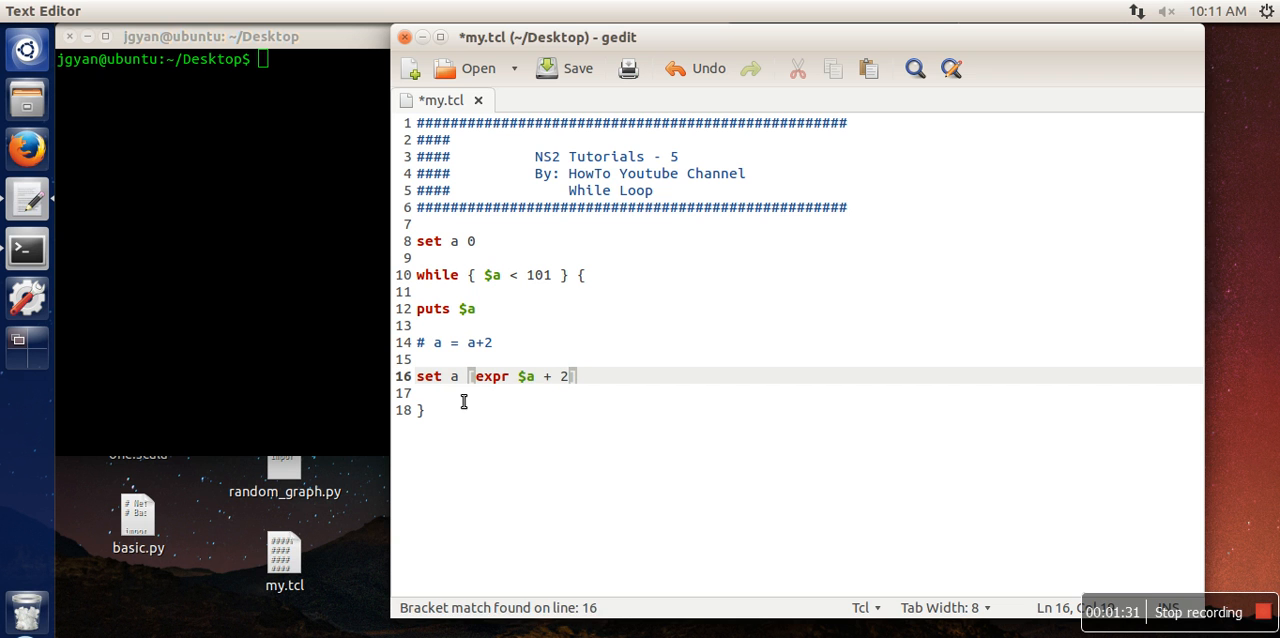
{"action": "mouse_move", "coordinate": [496, 386]}
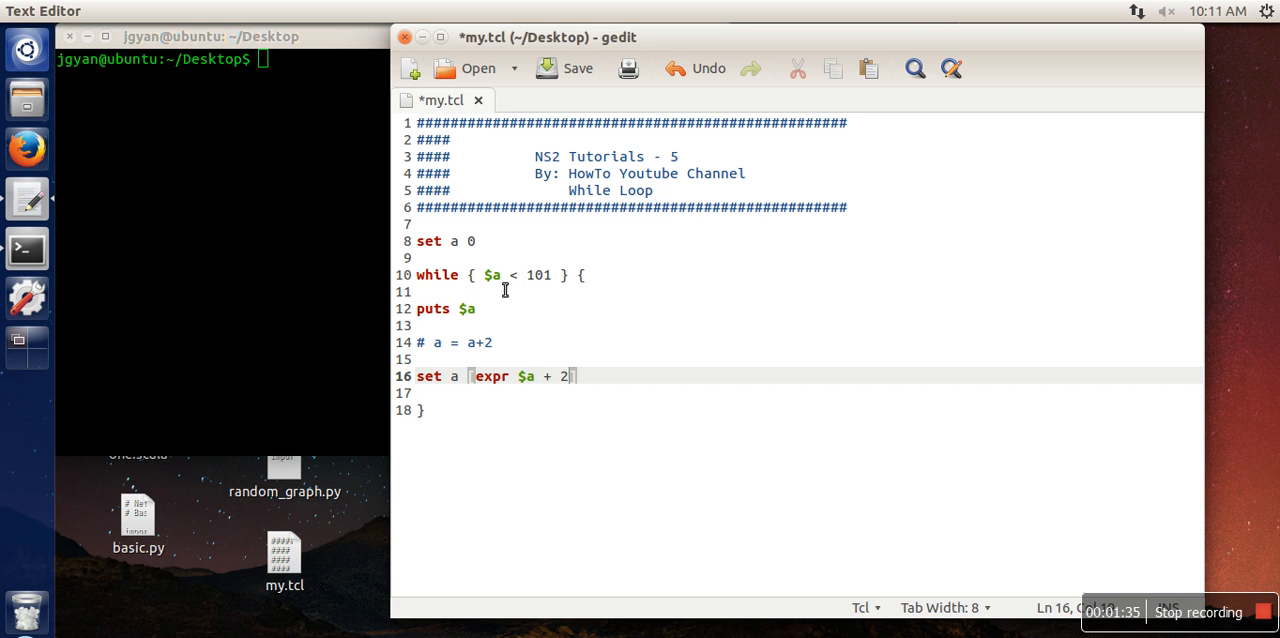
{"action": "mouse_move", "coordinate": [486, 296]}
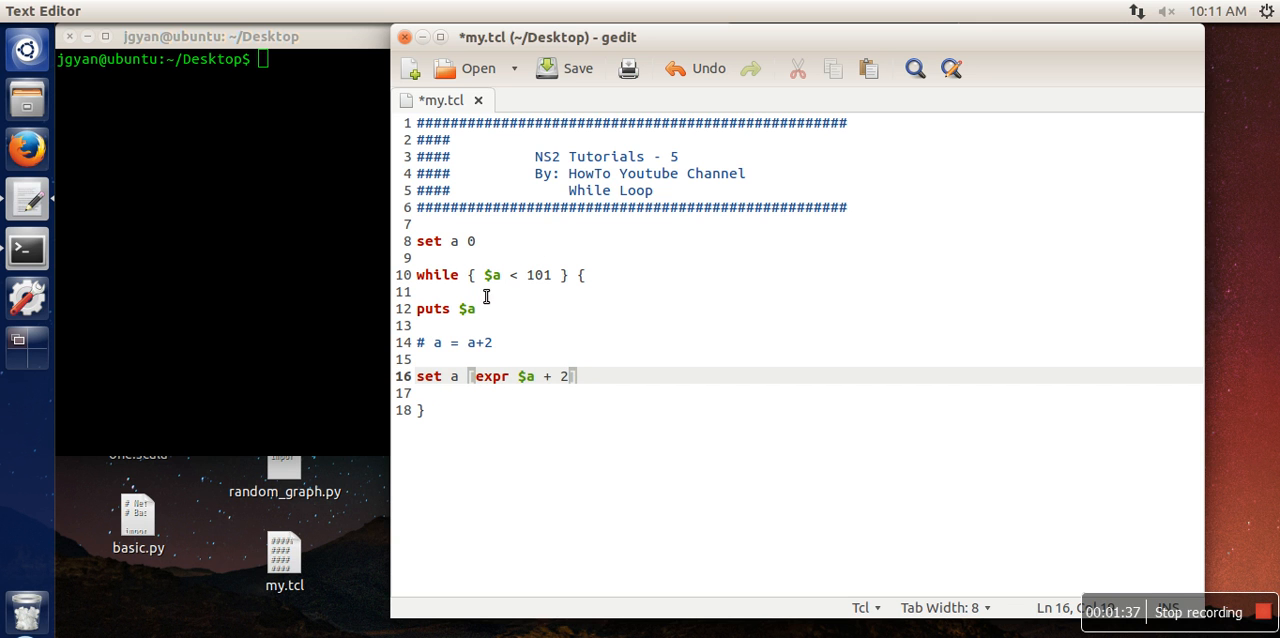
{"action": "mouse_move", "coordinate": [540, 282]}
{"action": "type", "text": "clear"}
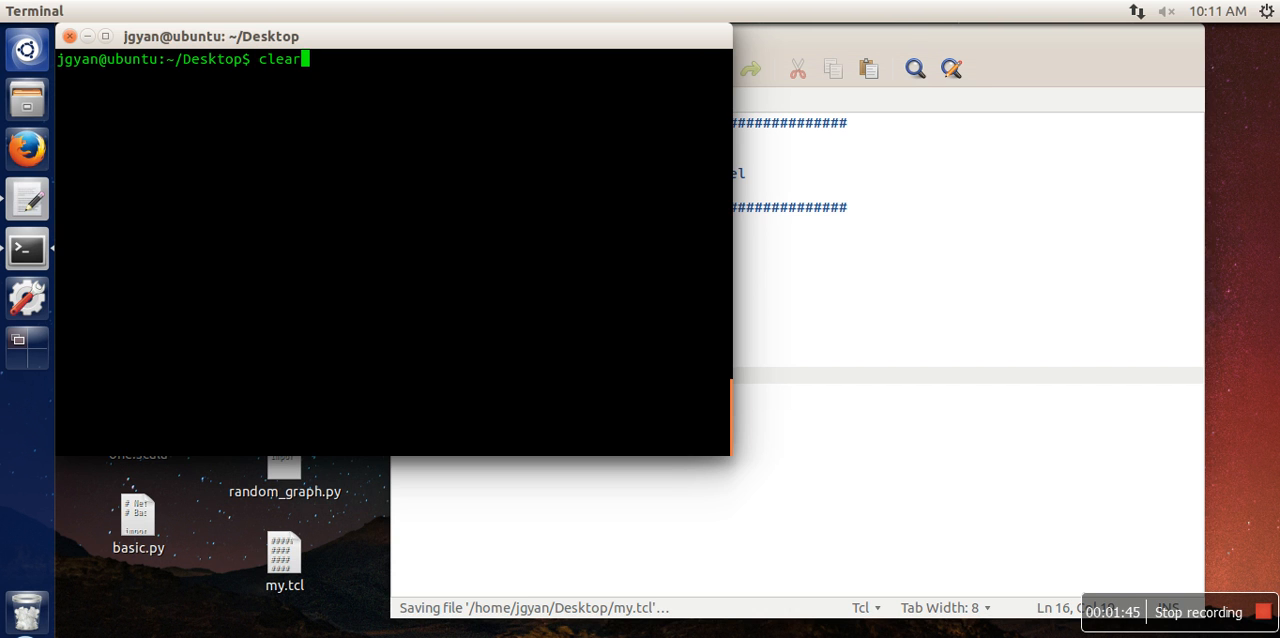
Run my.tcl in the Terminal, printing the even numbers 0 through 100
{"action": "key", "text": "Return"}
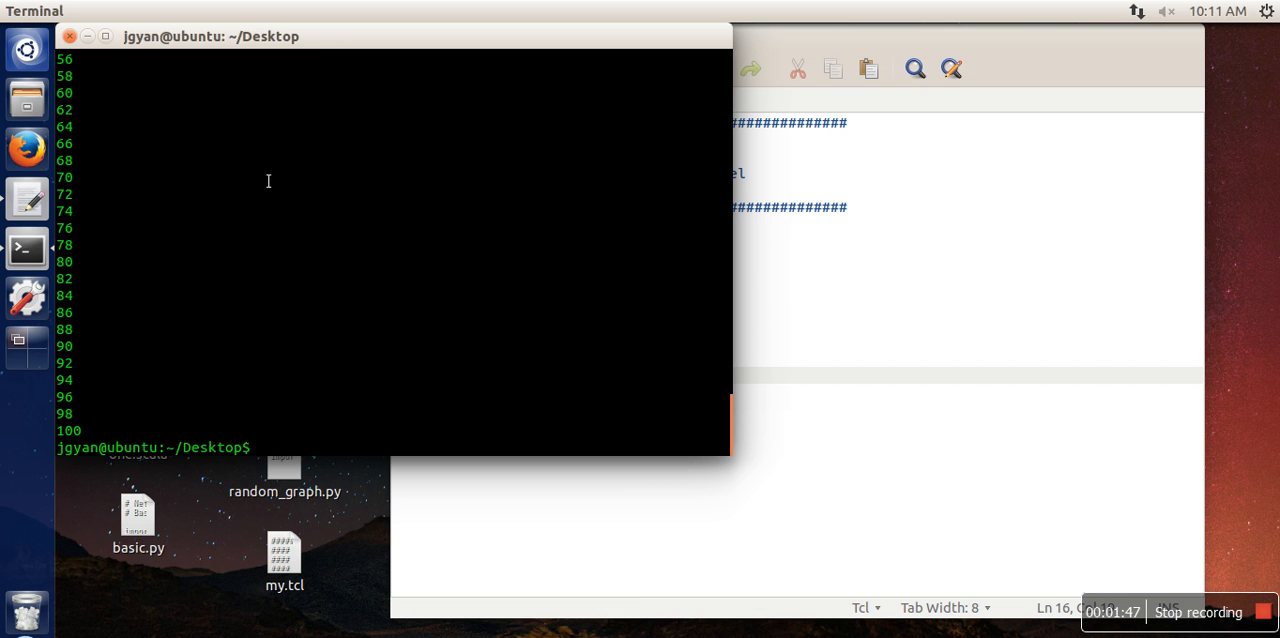
{"action": "mouse_move", "coordinate": [202, 292]}
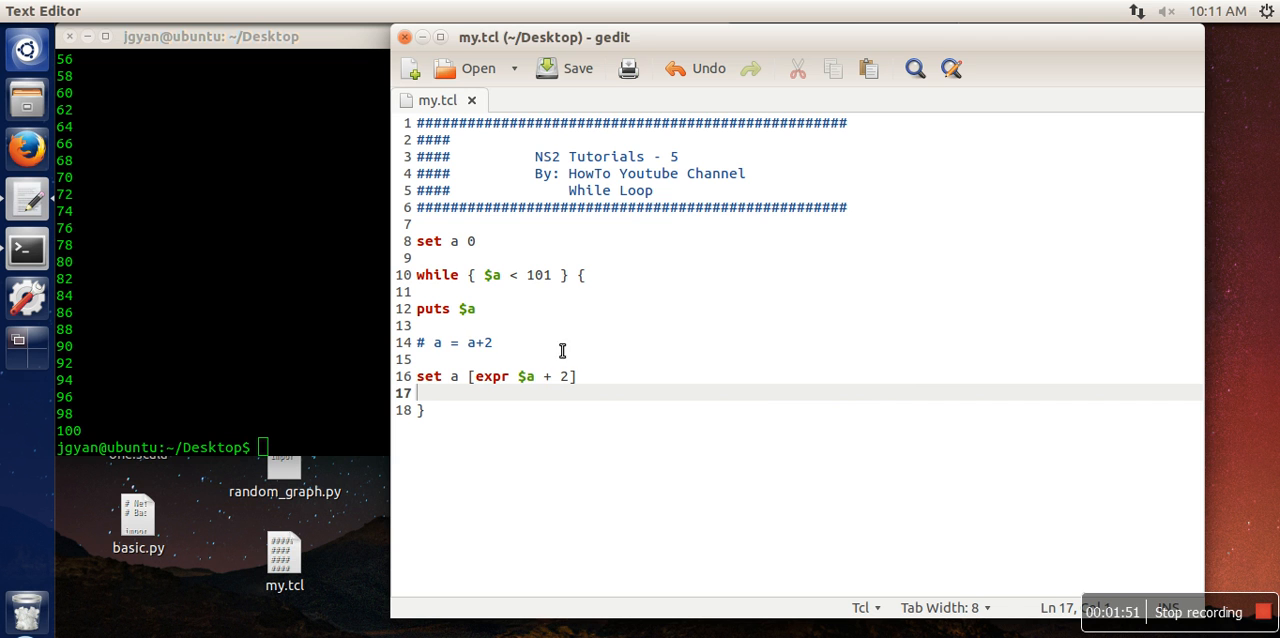
{"action": "mouse_move", "coordinate": [896, 384]}
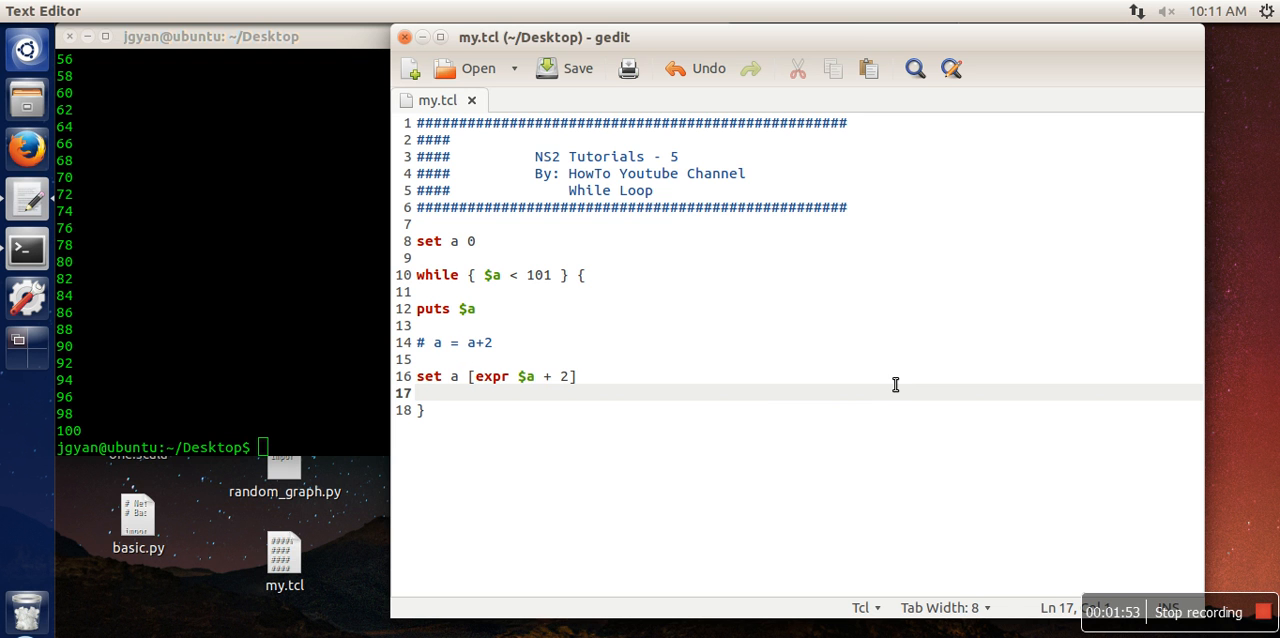